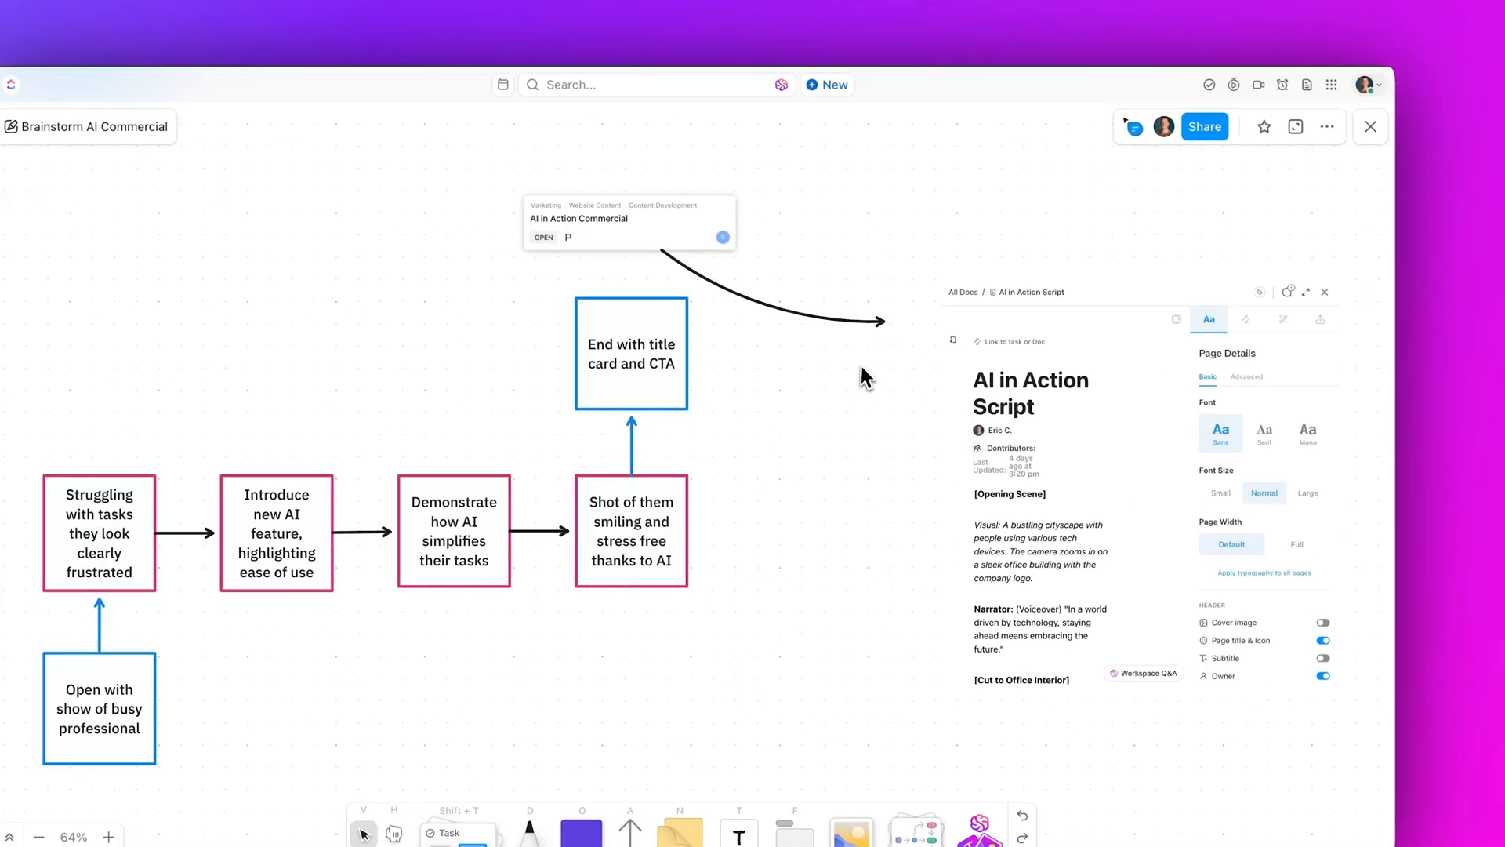
# Review the board's preference settings, then switch to the Retrospectives whiteboard.
pyautogui.click(1327, 126)
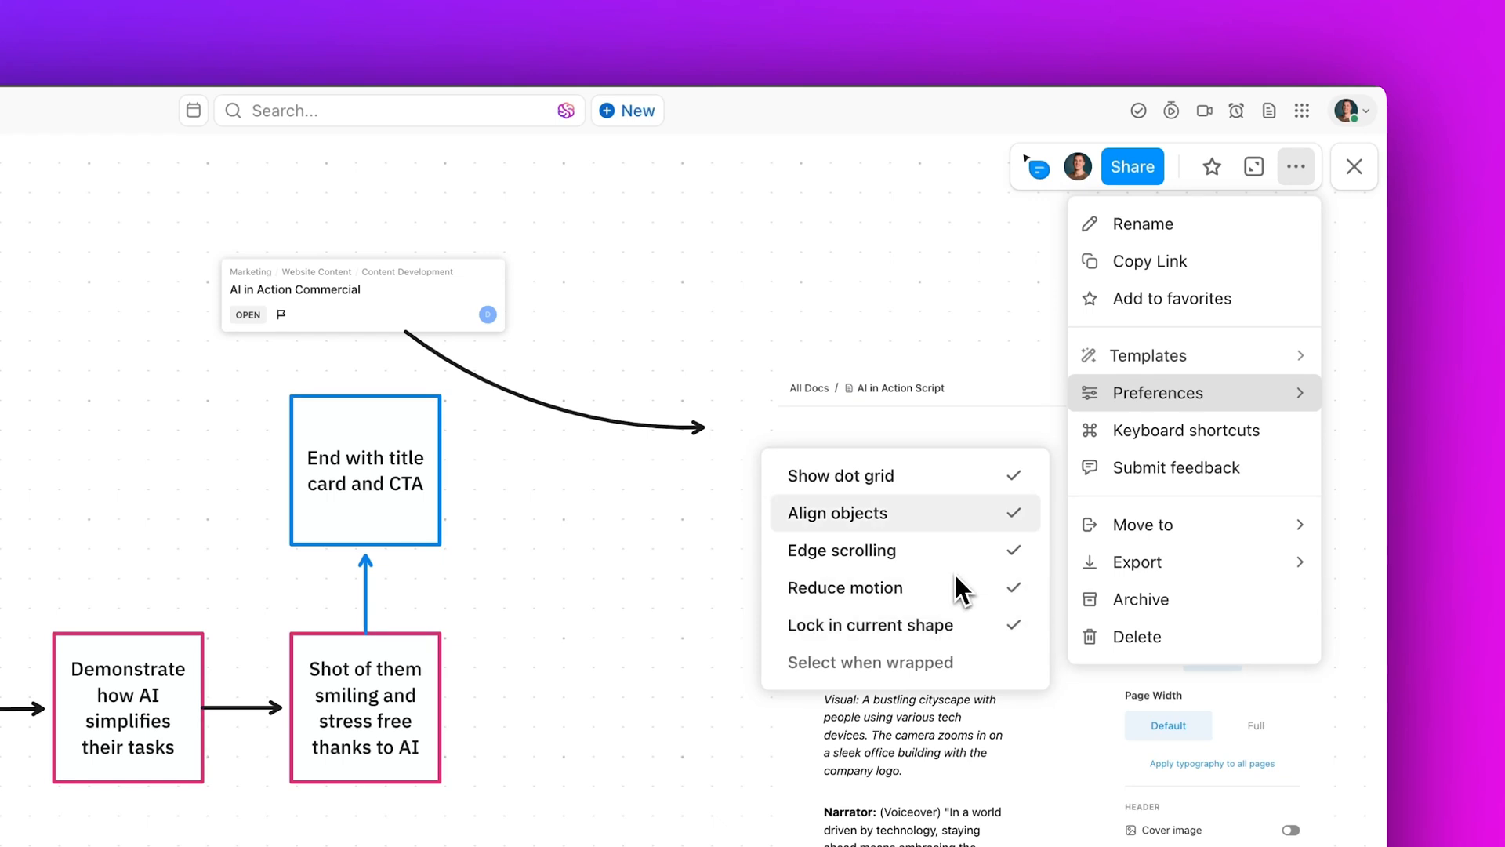
pyautogui.click(1137, 562)
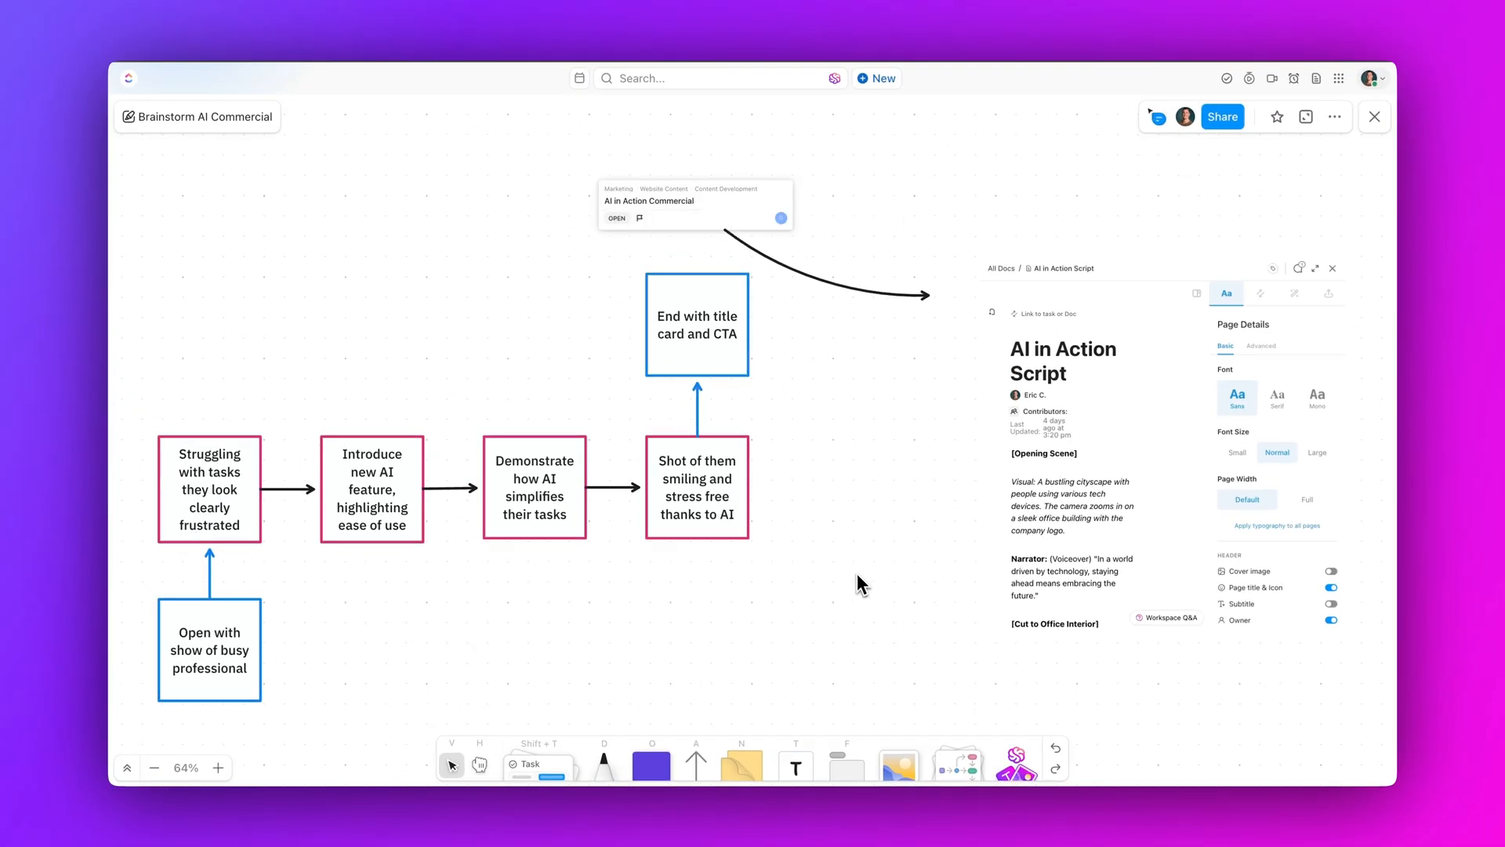
pyautogui.click(514, 759)
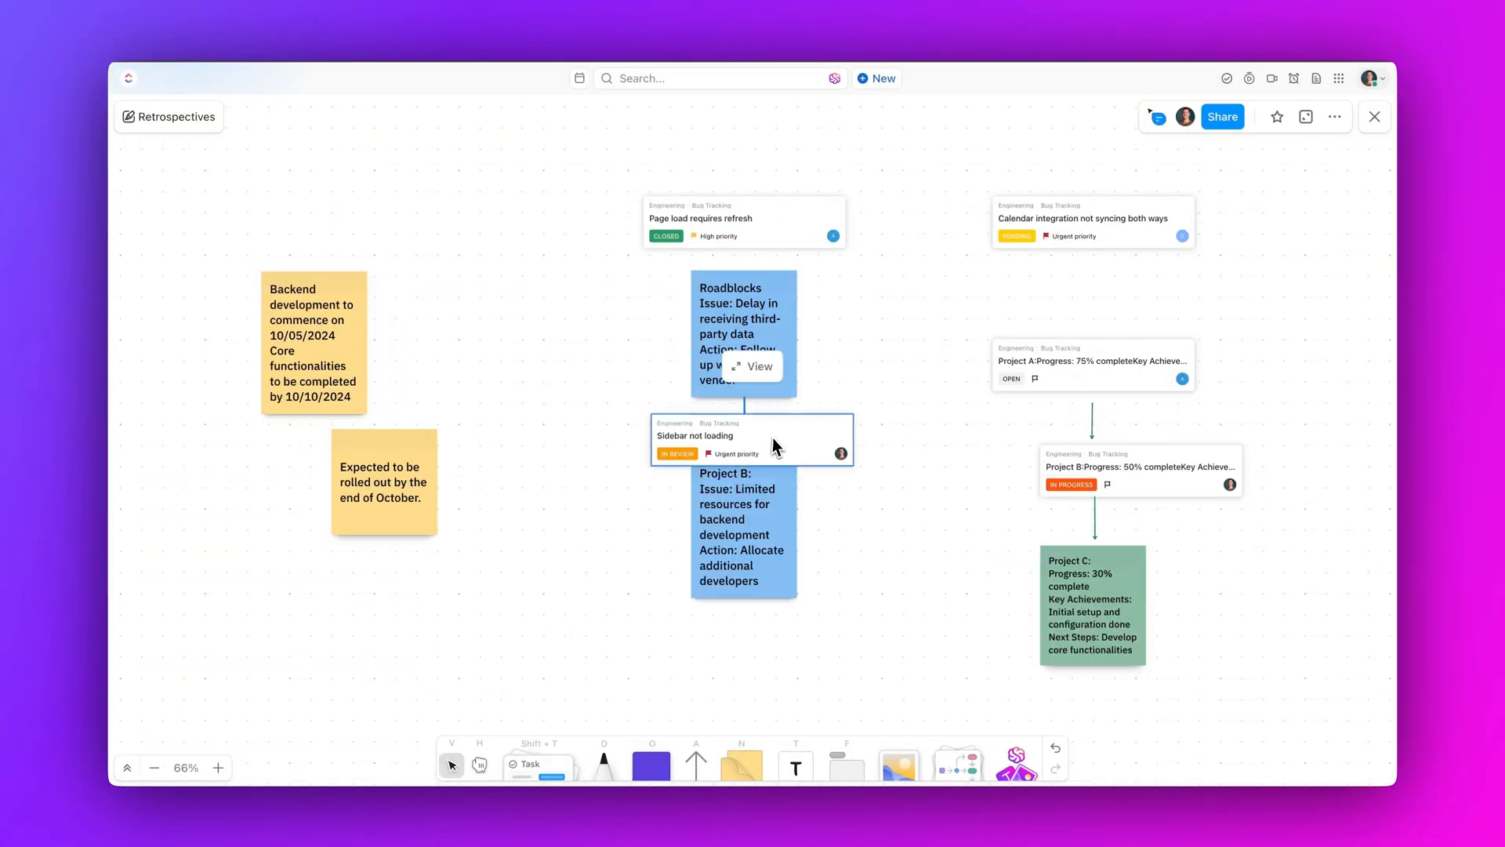
# Move 'Sidebar not loading' to the top left and connect Backend development to Roadblocks with a styled arrow.
pyautogui.moveTo(750, 437); pyautogui.dragTo(405, 221)
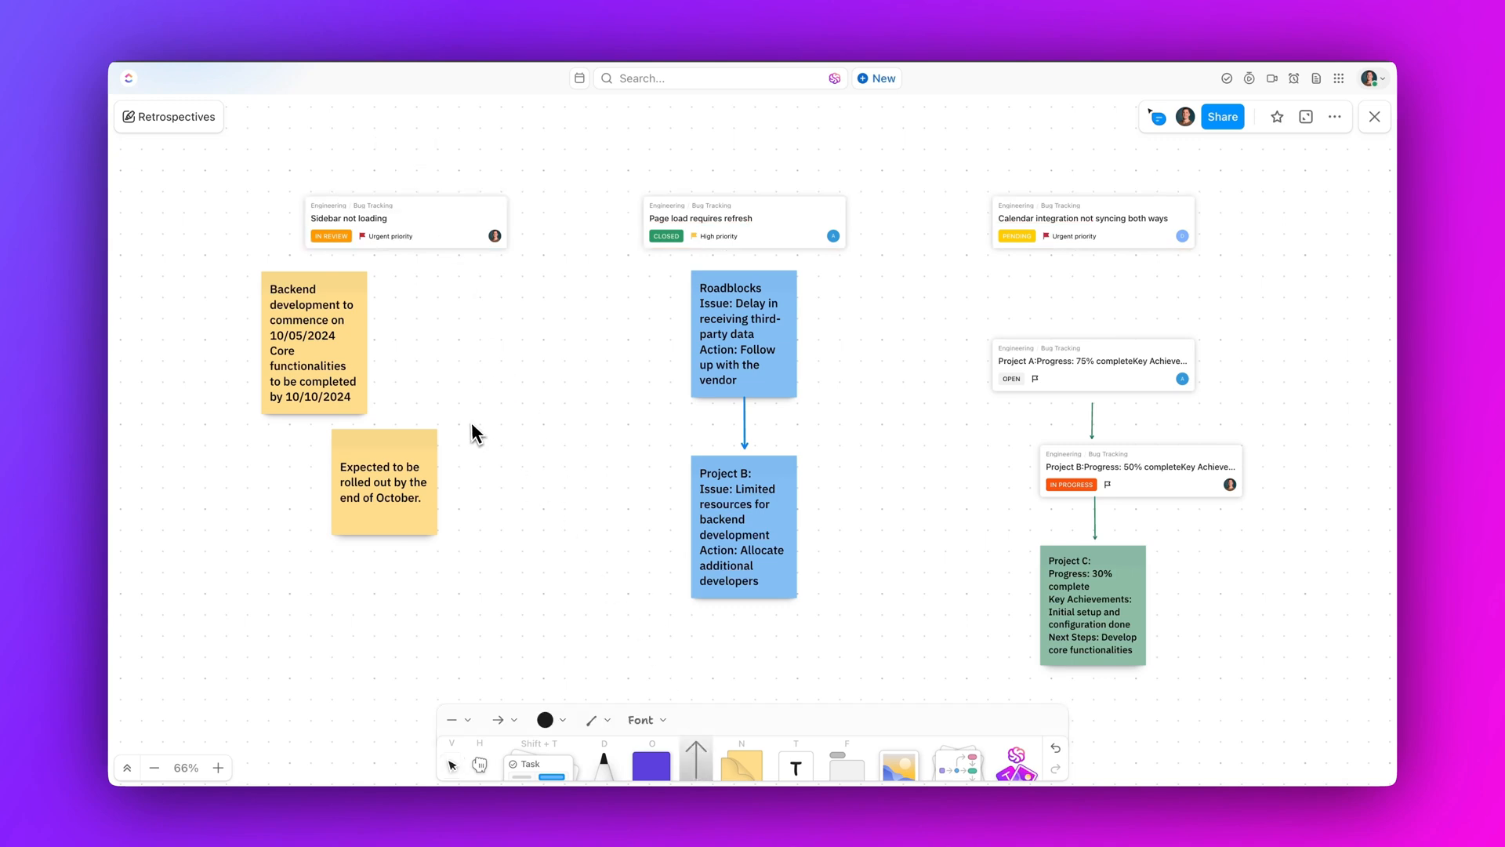
pyautogui.moveTo(314, 342); pyautogui.dragTo(696, 342)
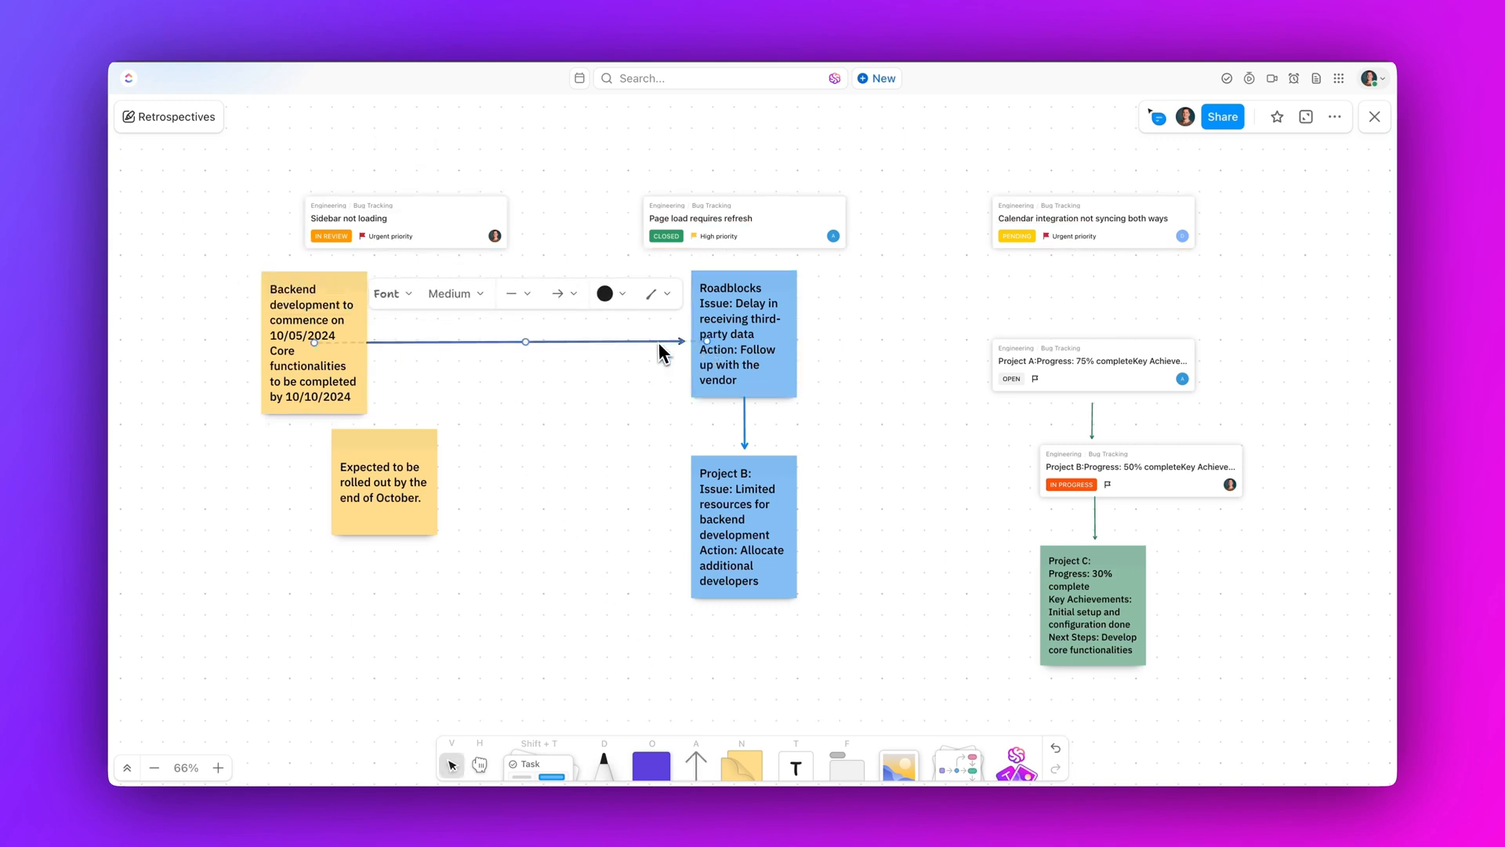
pyautogui.click(451, 246)
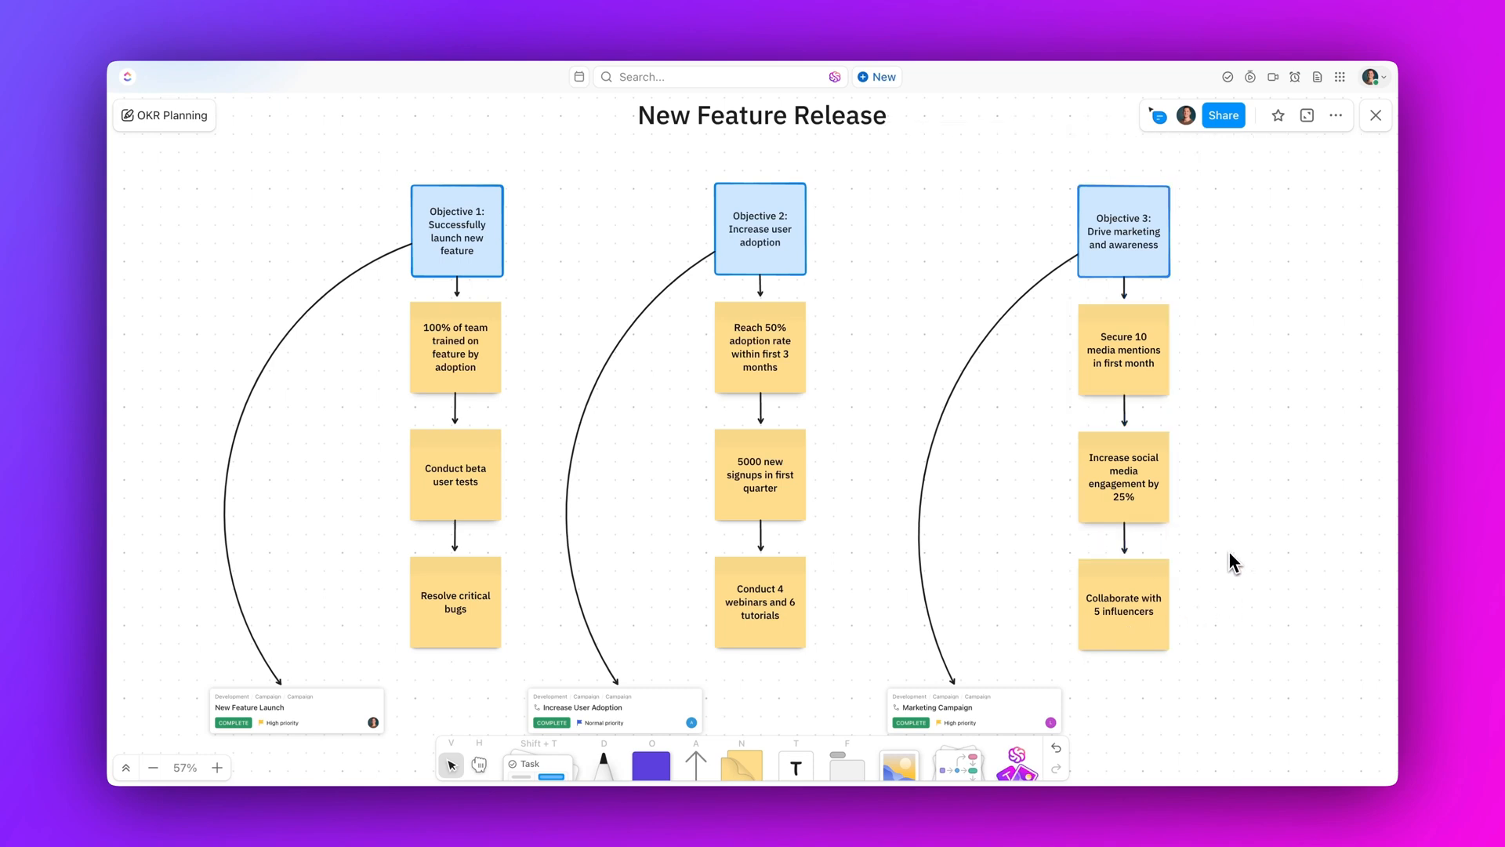
# View the appearance themes from the account menu.
pyautogui.click(1374, 76)
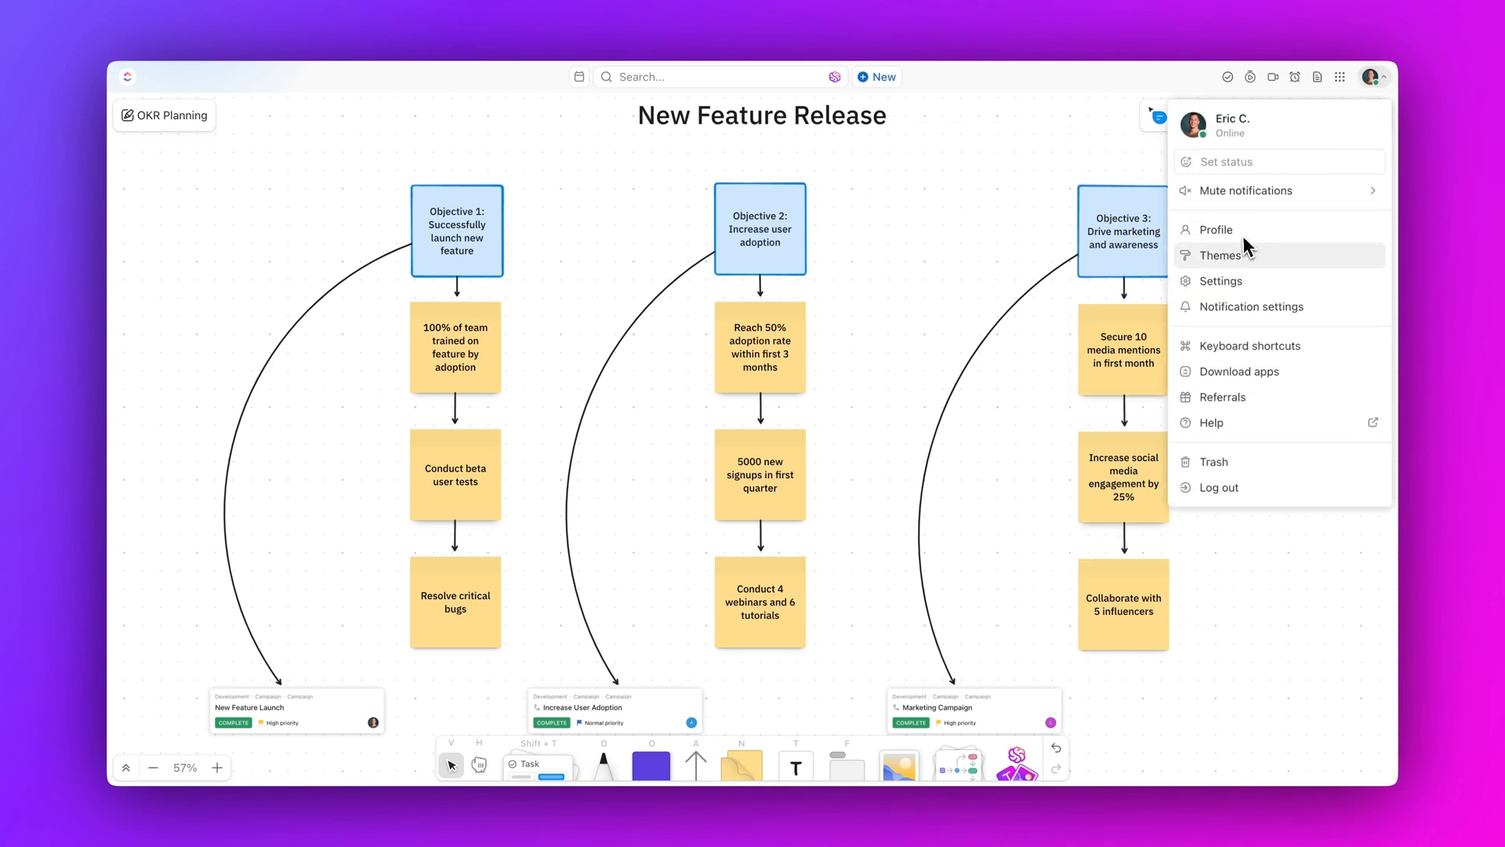
pyautogui.click(1221, 254)
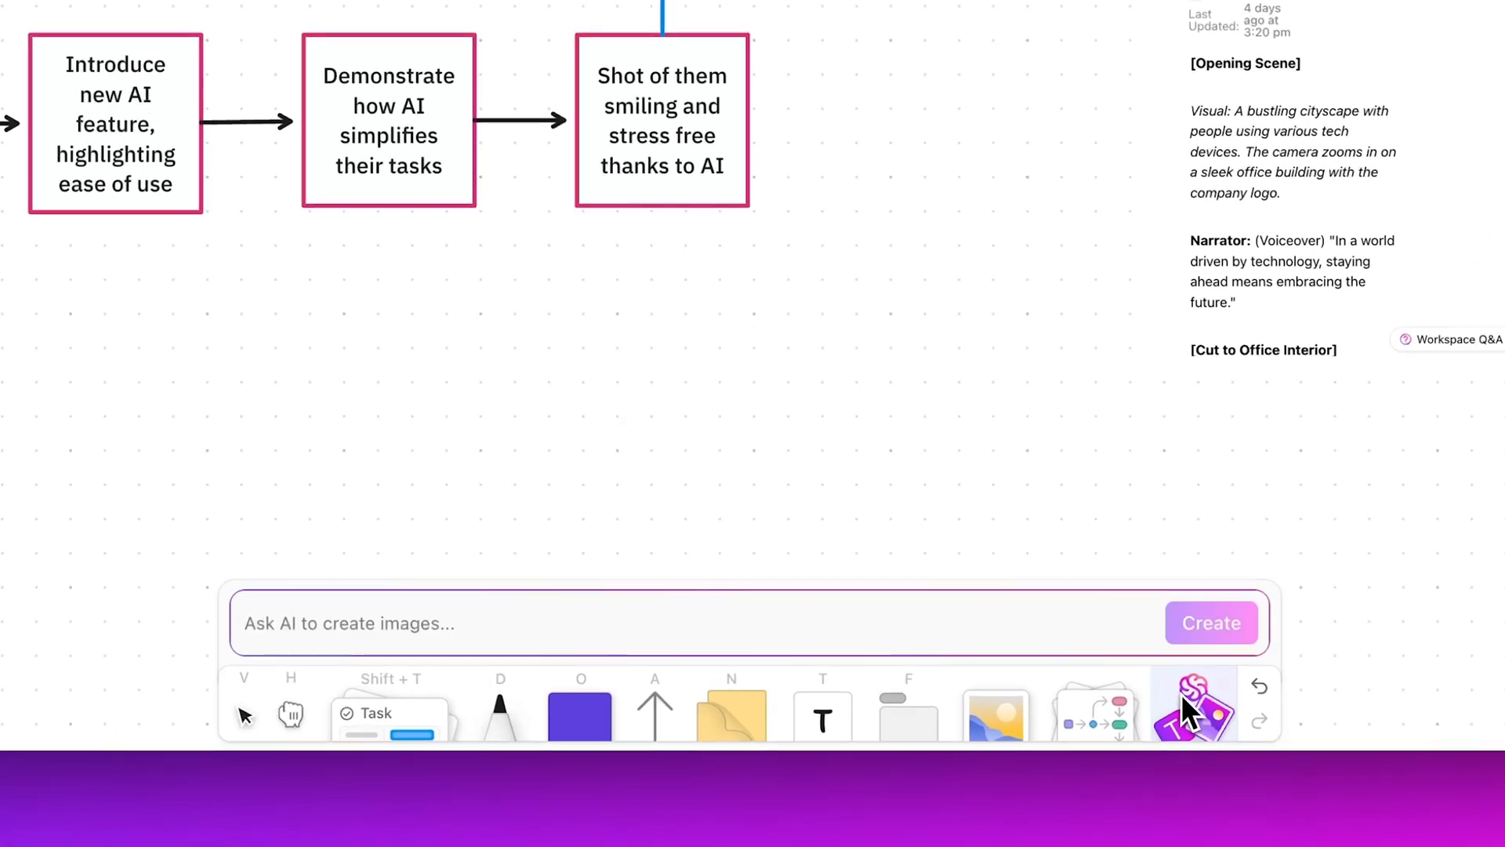
# Generate an AI image from the prompt 'colorful floating blobs'.
pyautogui.write('colorful floating blobs')
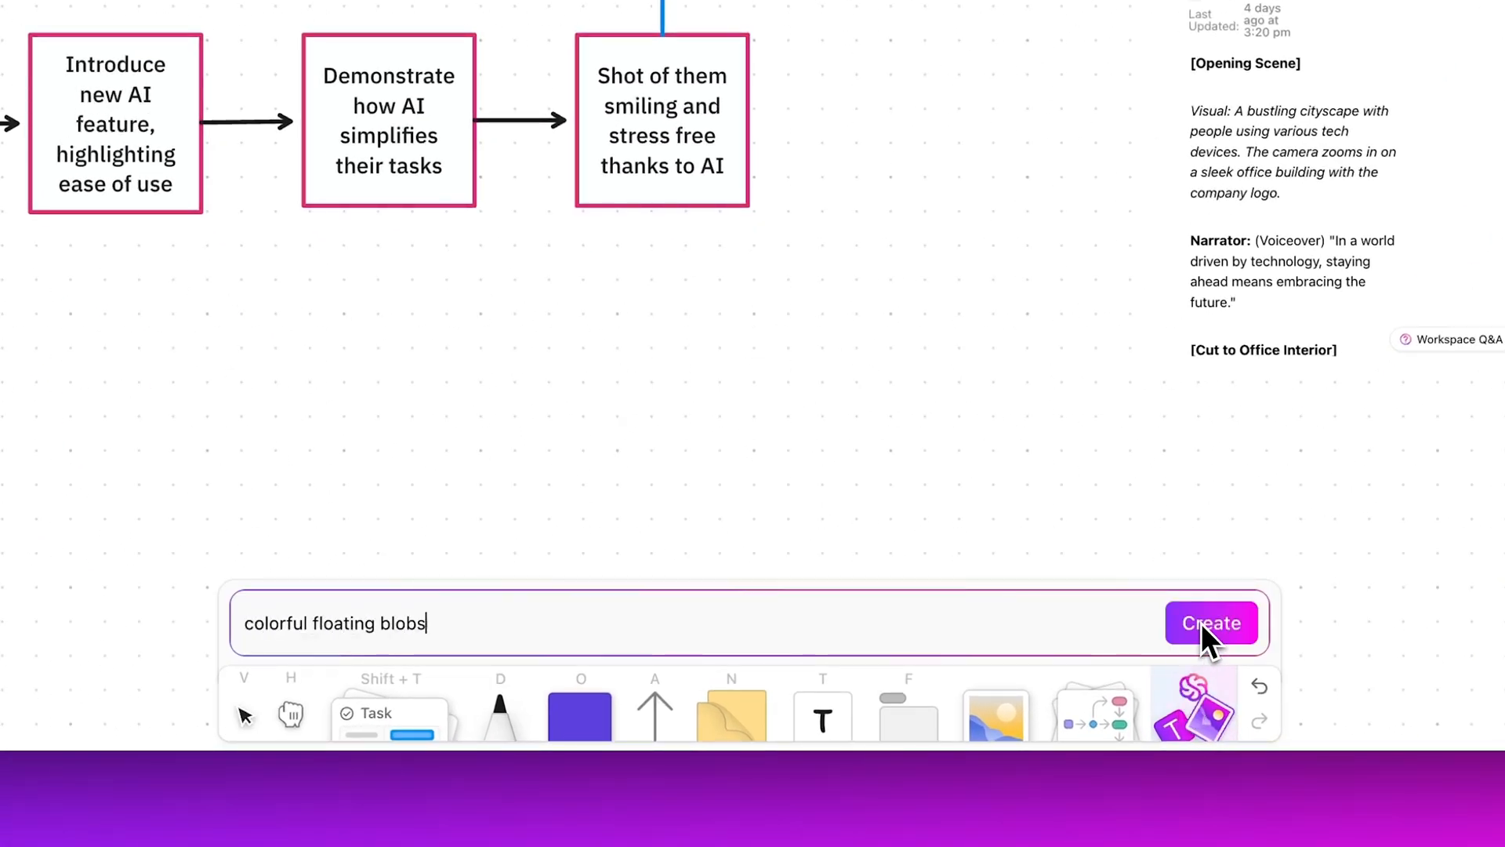
pyautogui.click(1212, 623)
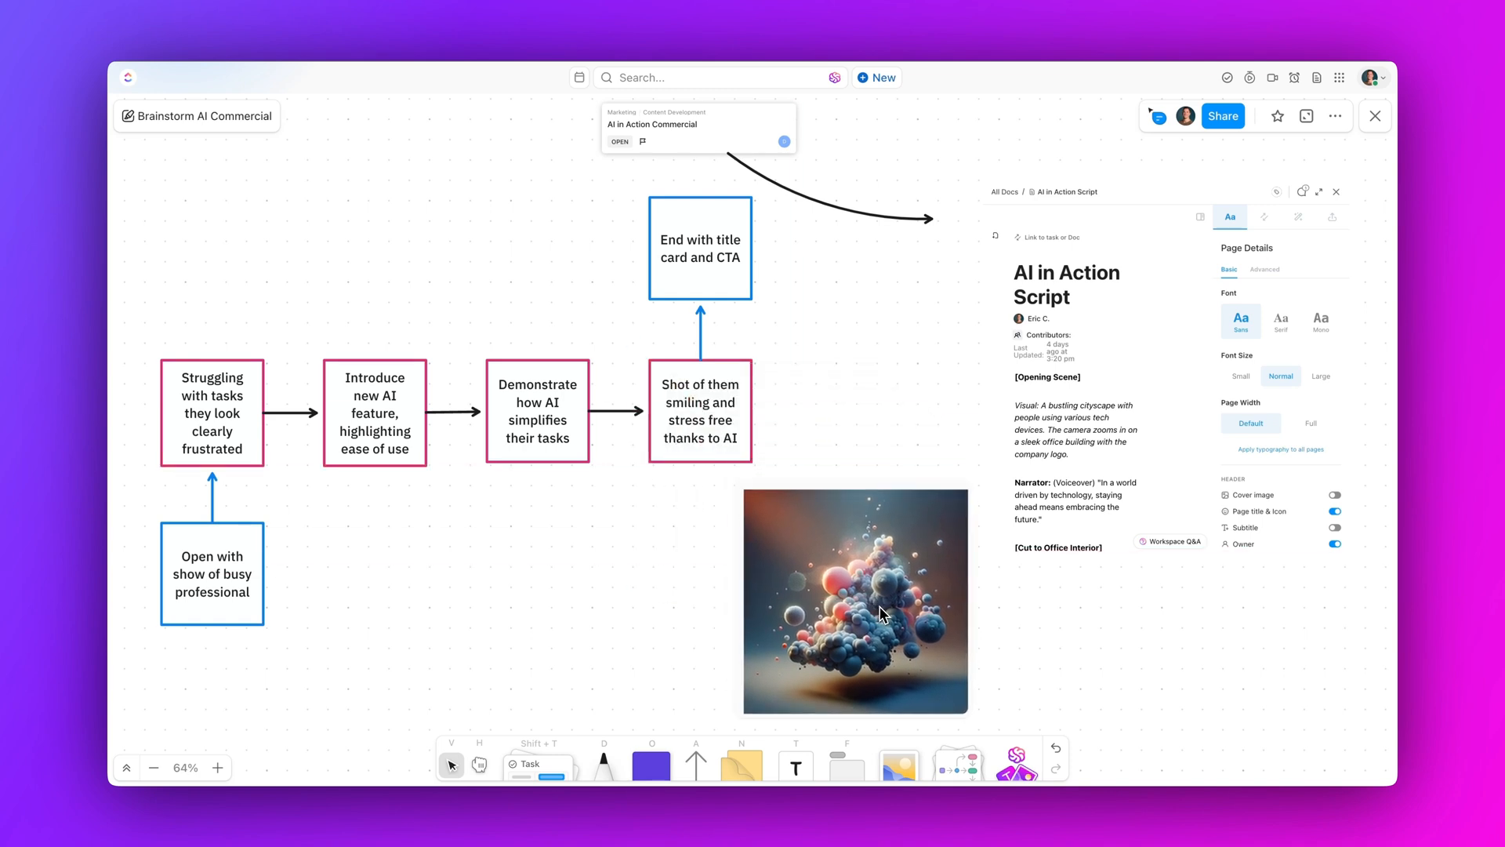
pyautogui.moveTo(1041, 620)
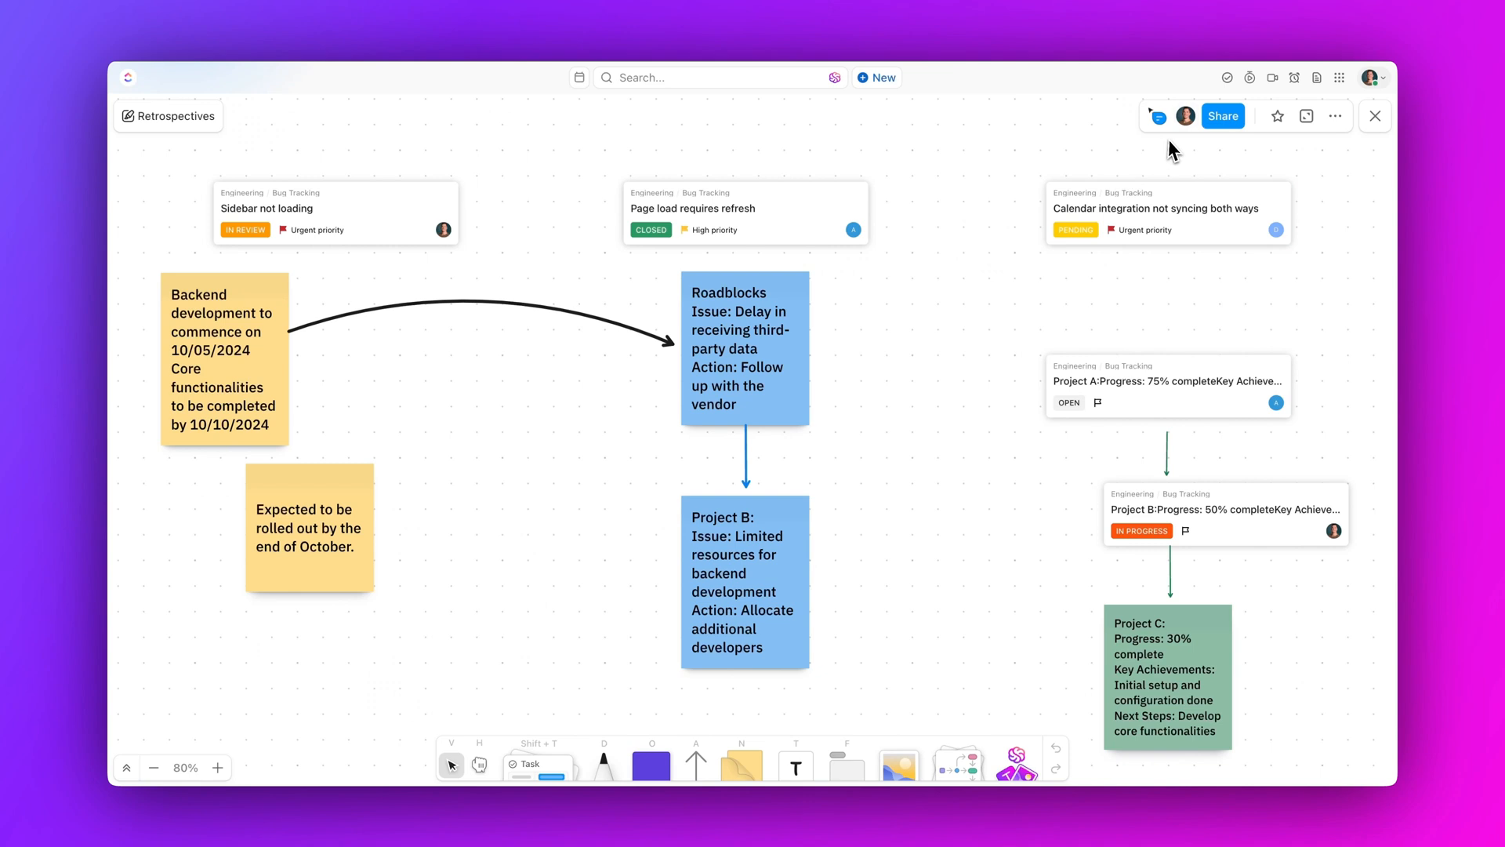
# Copy the Retrospectives board's public share link and return to the board.
pyautogui.click(1221, 114)
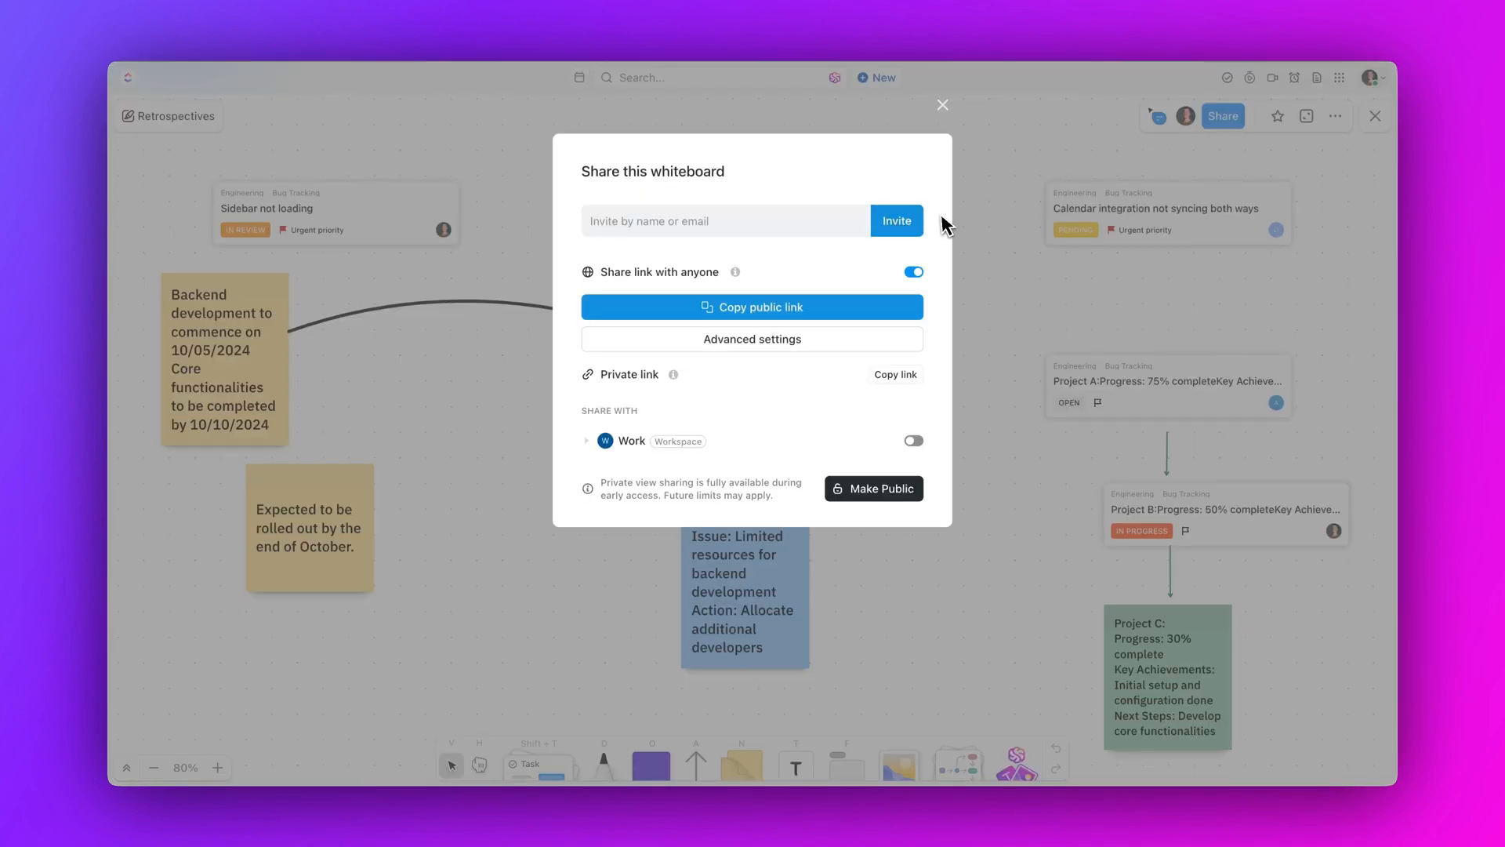
pyautogui.click(751, 306)
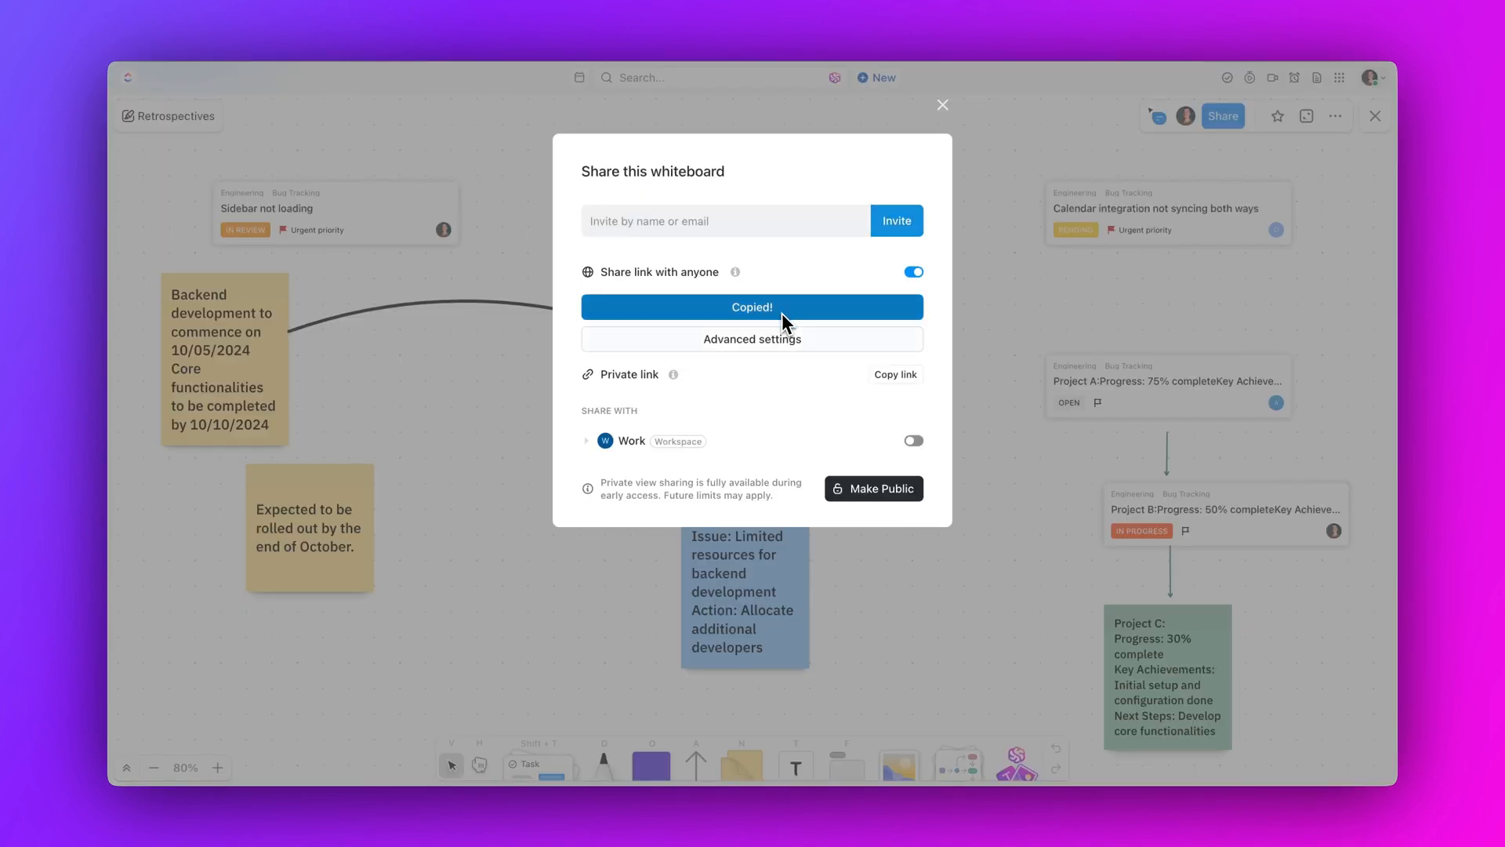
pyautogui.click(942, 105)
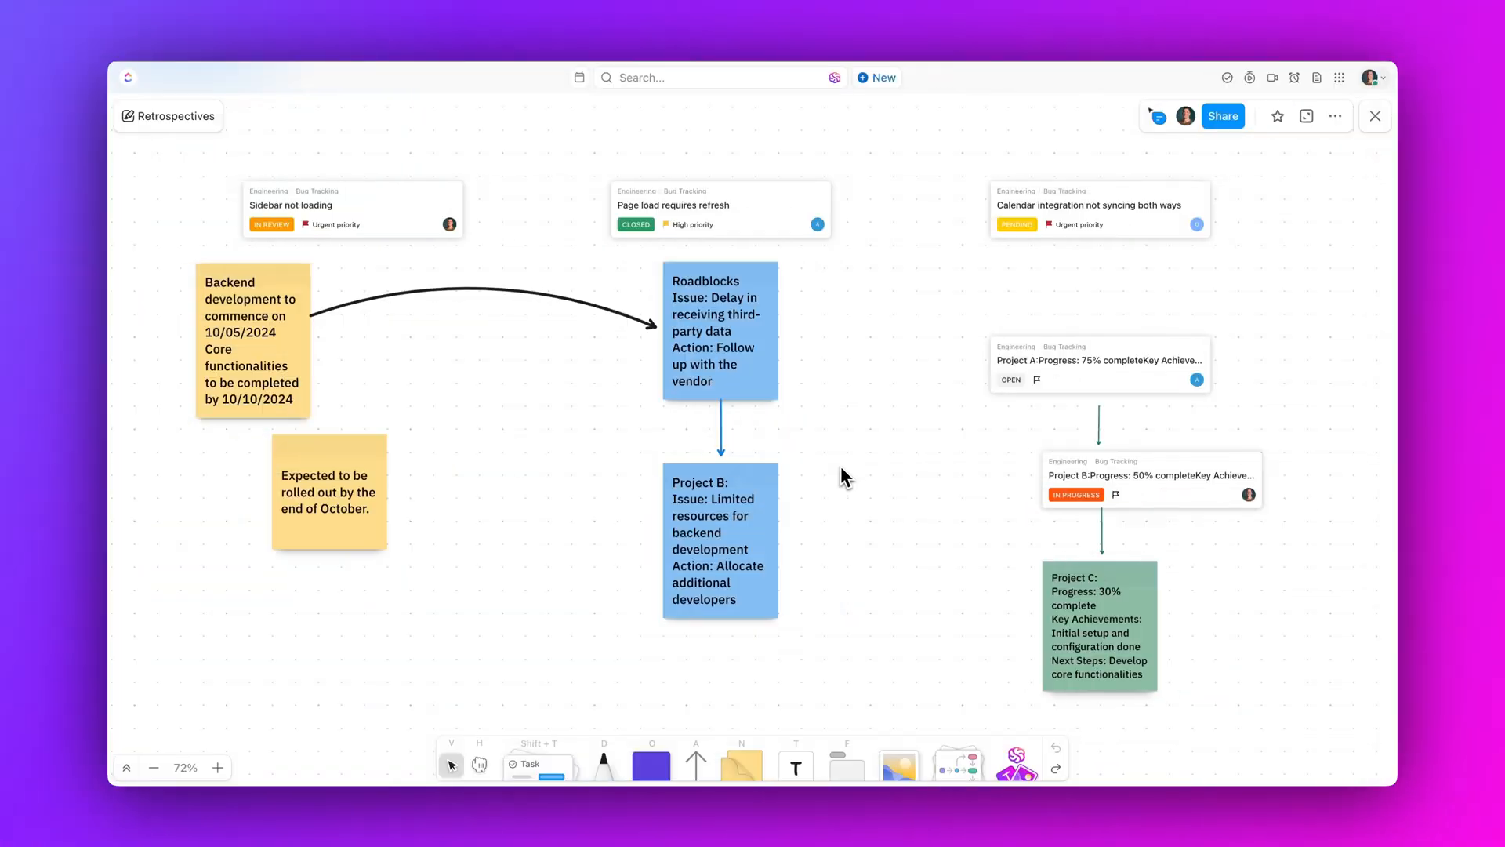
# Select the pen tool for freehand drawing with stroke colour options.
pyautogui.click(602, 765)
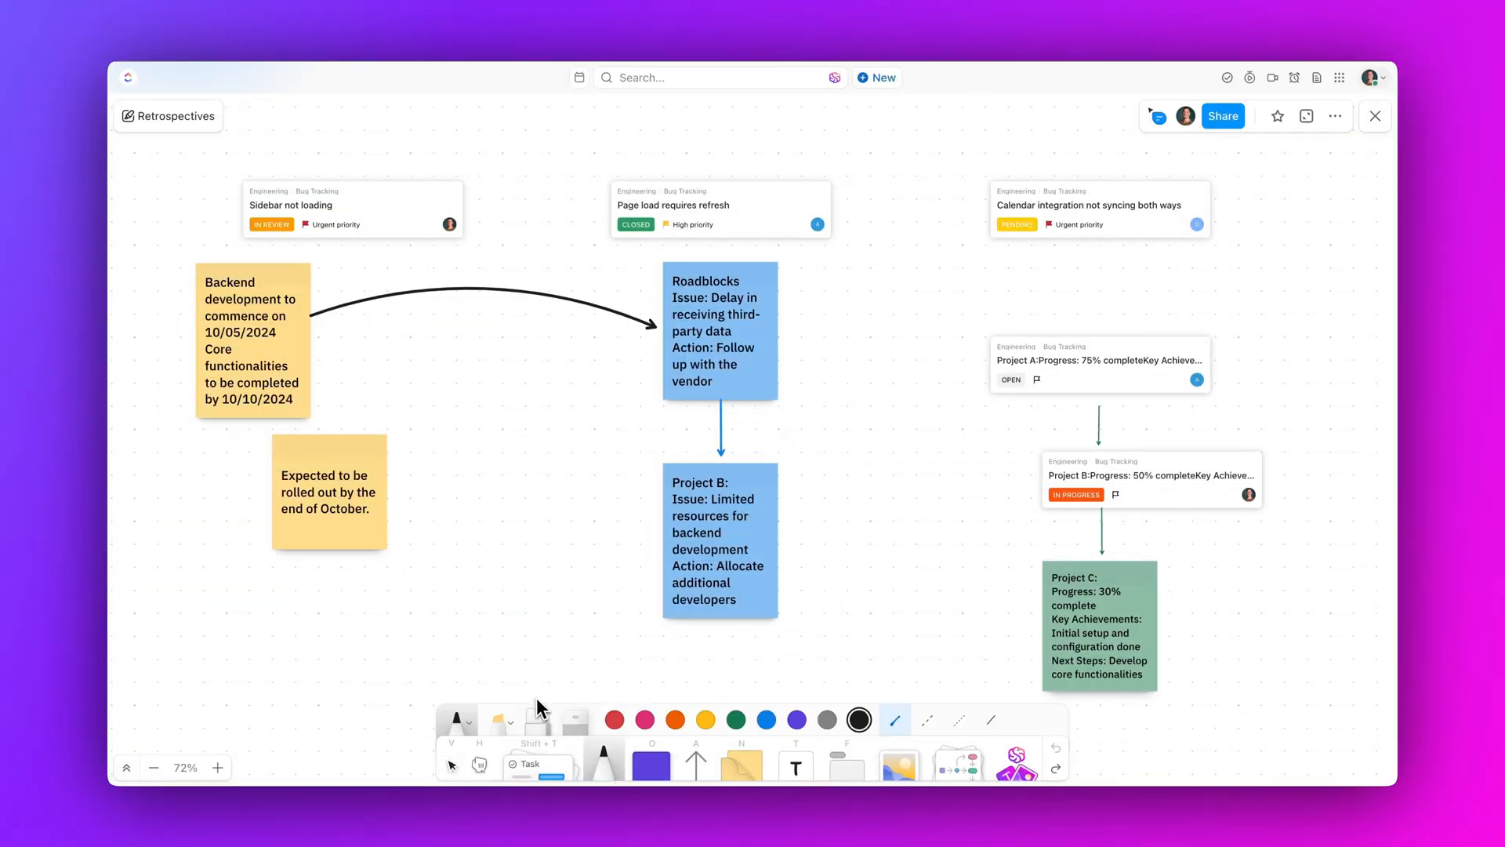
pyautogui.moveTo(407, 426)
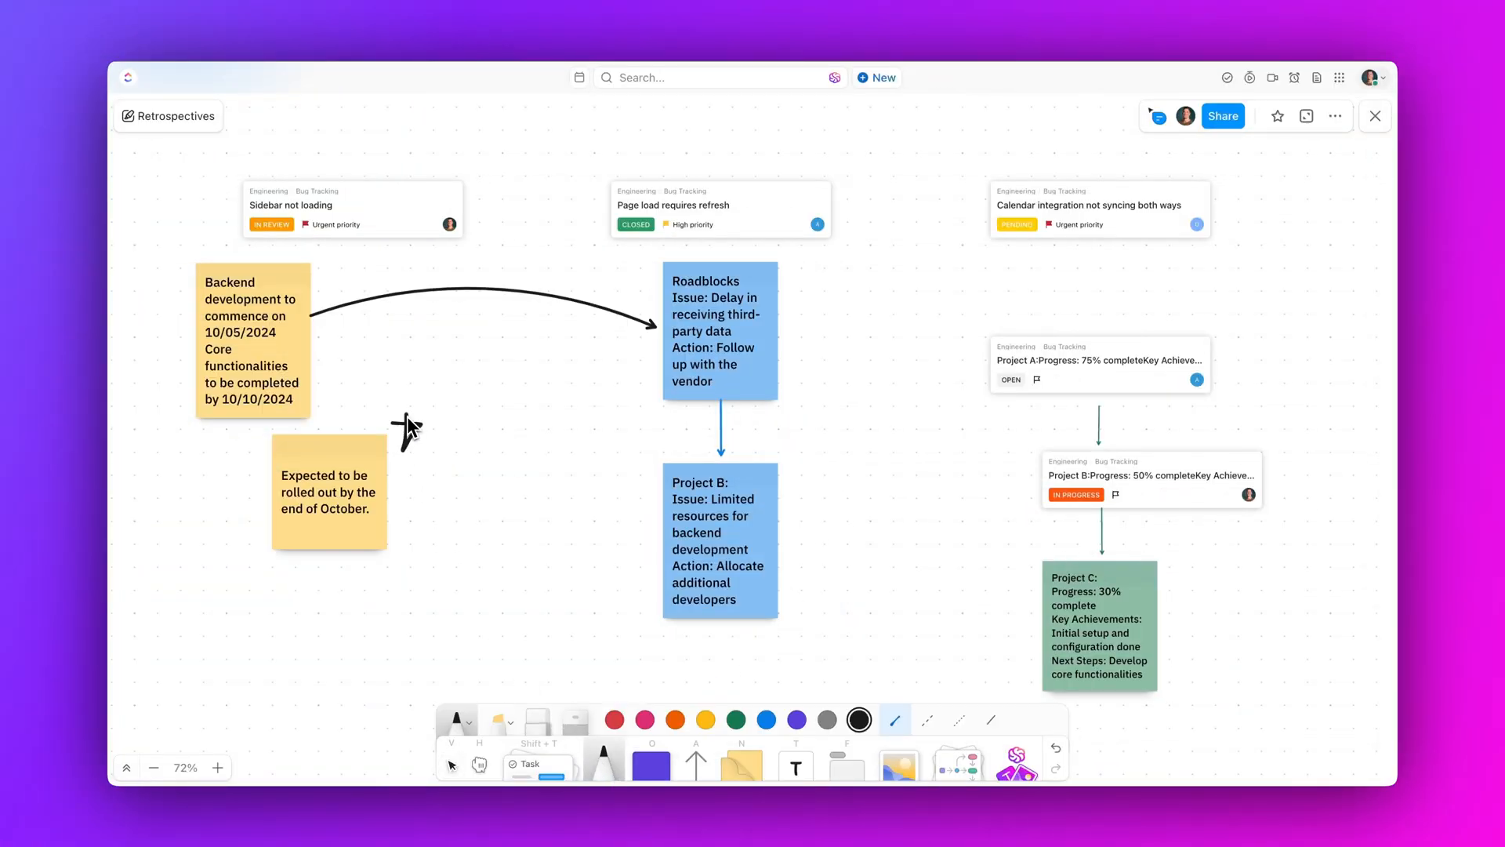